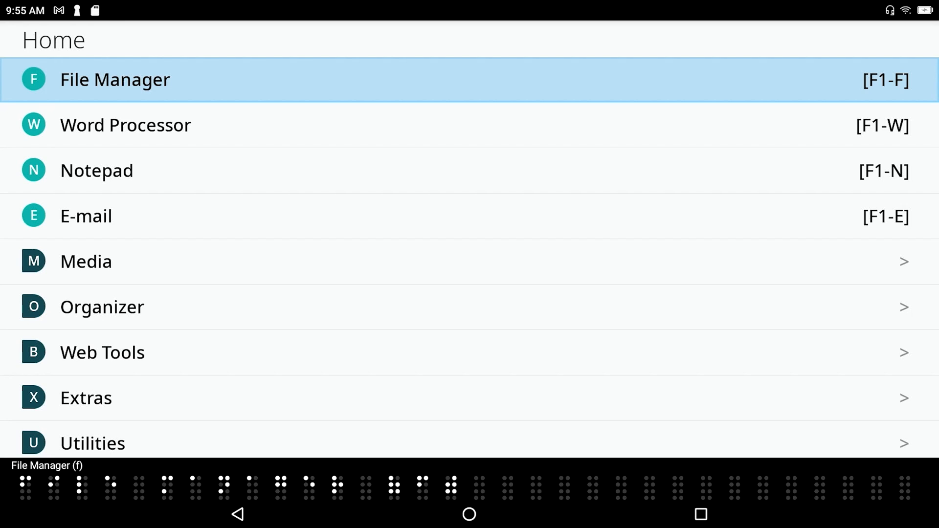
- Move from the Home menu into the setup list showing Setup Internet, Bluetooth Manager and Voice Options
{"action": "scroll", "scroll_direction": "down", "scroll_amount": 3}
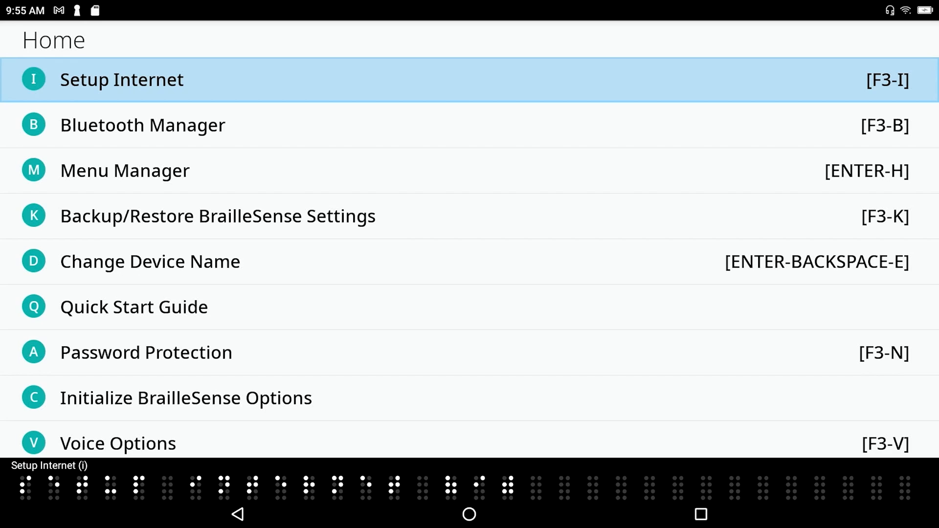
- Enter Setup Internet and select Wireless LAN over the wired LAN connection type
{"action": "left_click", "coordinate": [121, 80]}
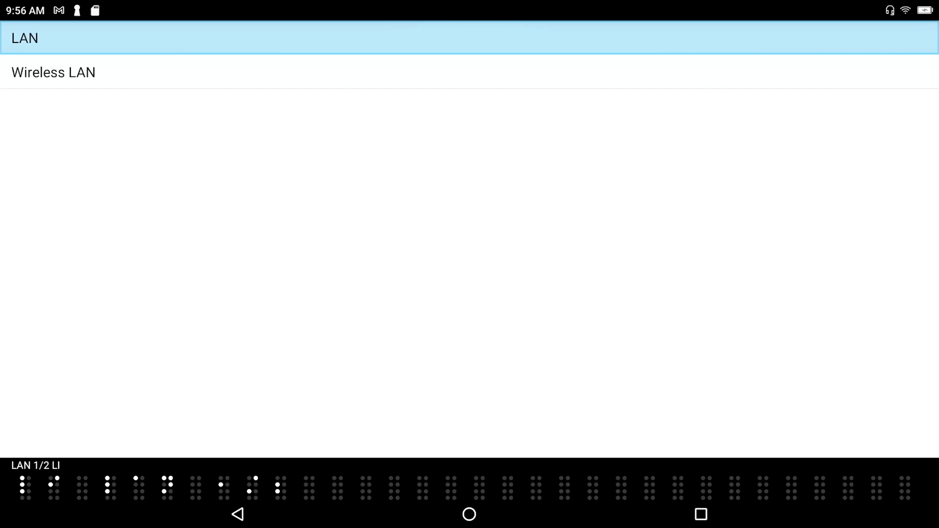
{"action": "left_click", "coordinate": [54, 72]}
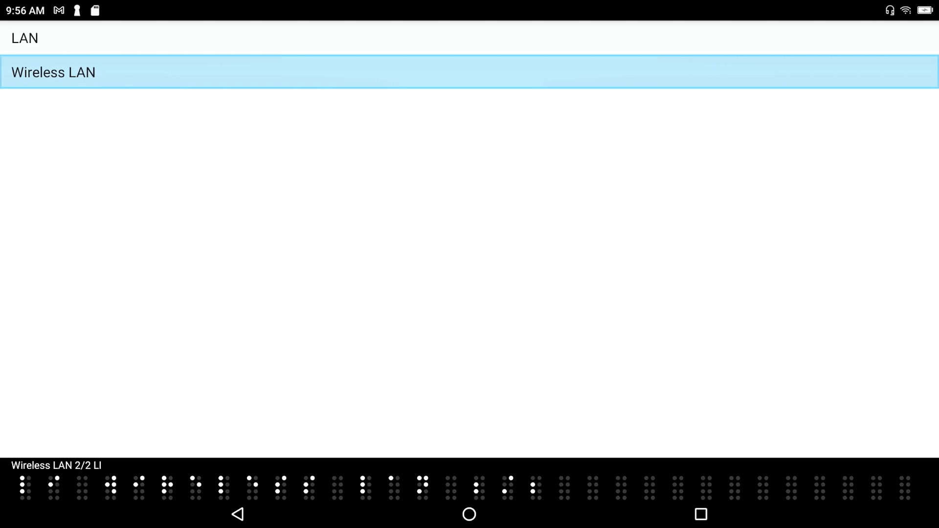
- Enter Wireless LAN to list nearby access points with Dog Park connected, cycling through Advanced and Option controls
{"action": "left_click", "coordinate": [54, 72]}
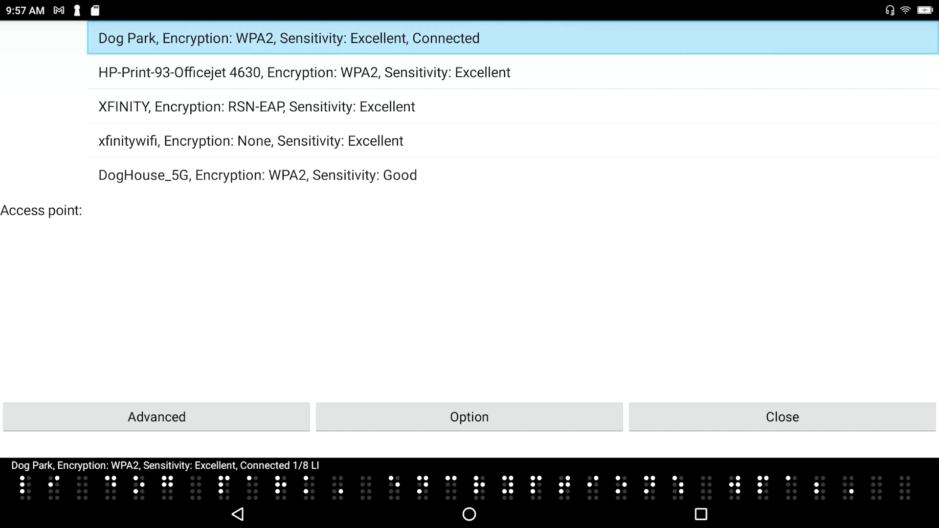
{"action": "left_click", "coordinate": [157, 416]}
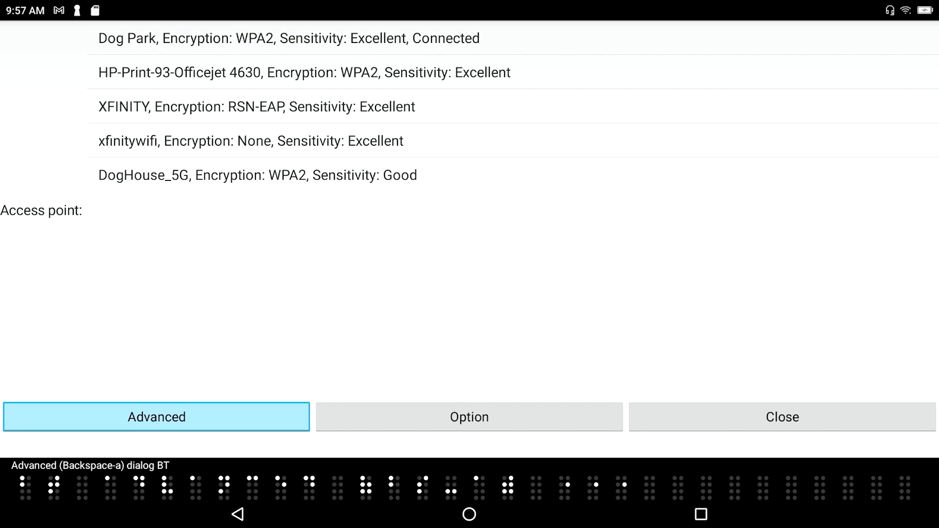
{"action": "left_click", "coordinate": [470, 417]}
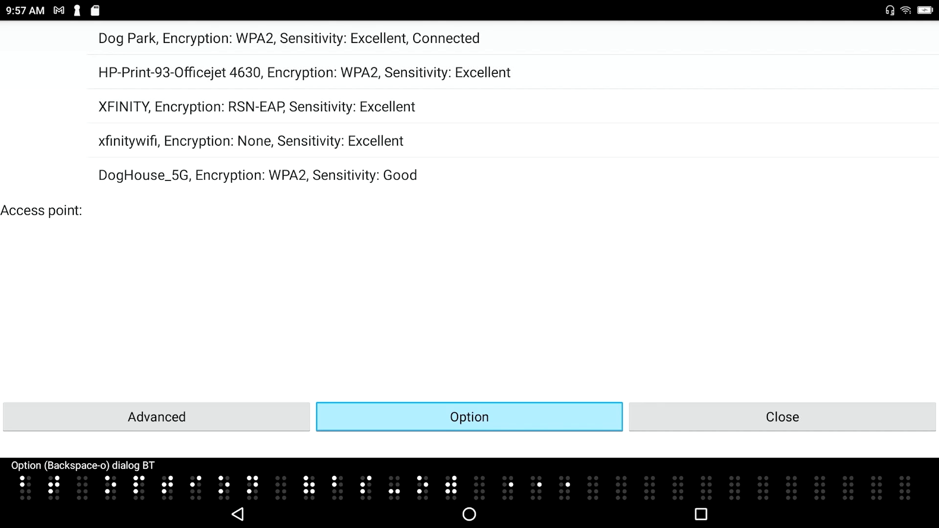
{"action": "left_click", "coordinate": [783, 417]}
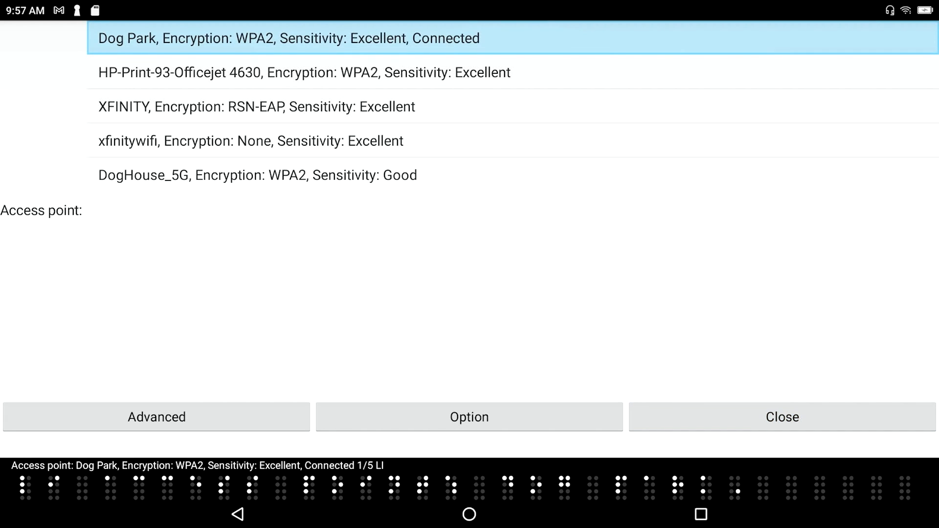
{"action": "left_click", "coordinate": [157, 416]}
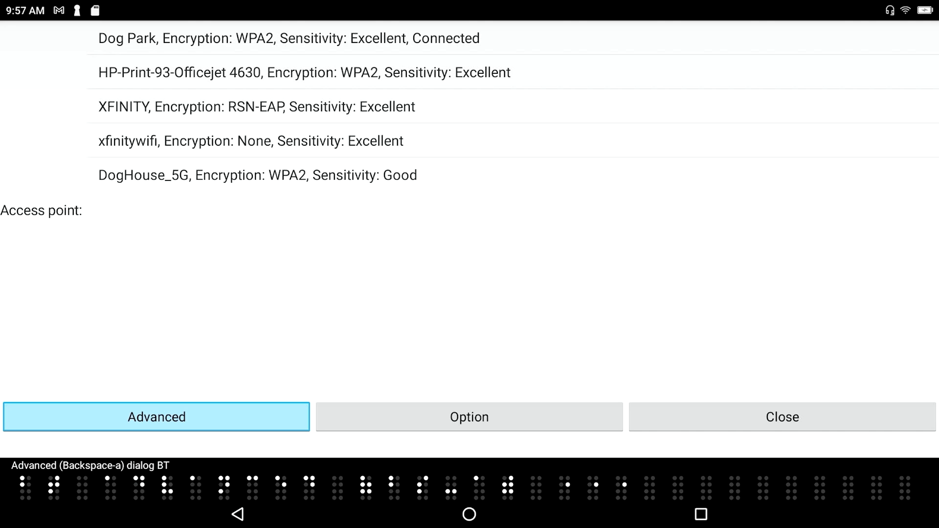
- In the Advanced dialog, remove the saved Dog Park profile so no profiles remain listed
{"action": "left_click", "coordinate": [157, 416]}
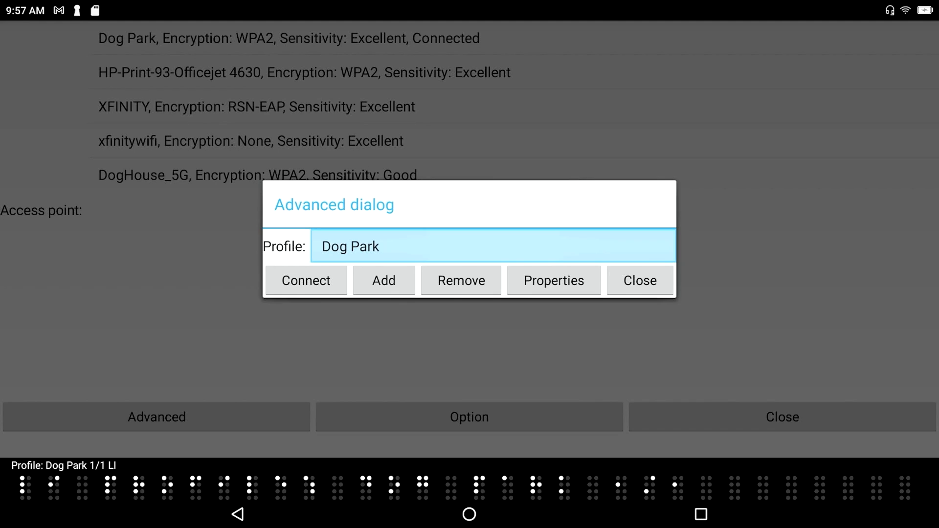
{"action": "left_click", "coordinate": [384, 280]}
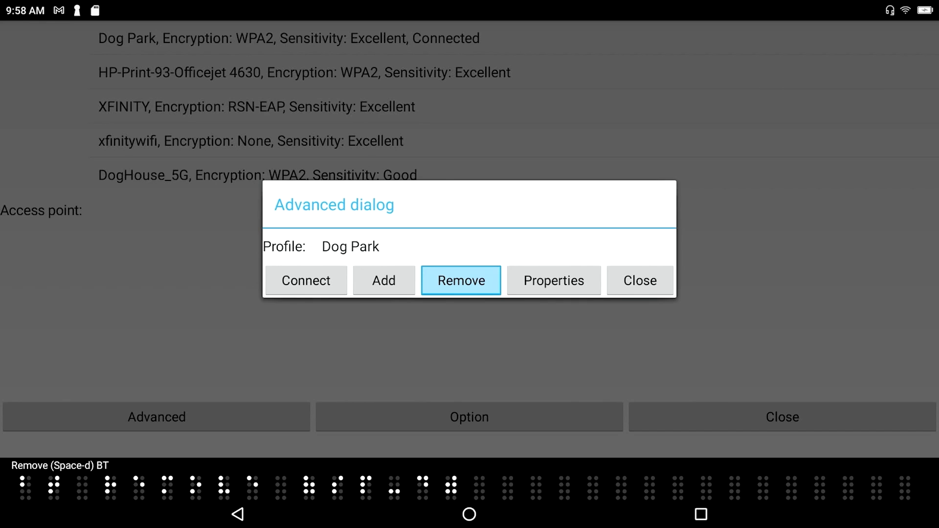
{"action": "left_click", "coordinate": [553, 280]}
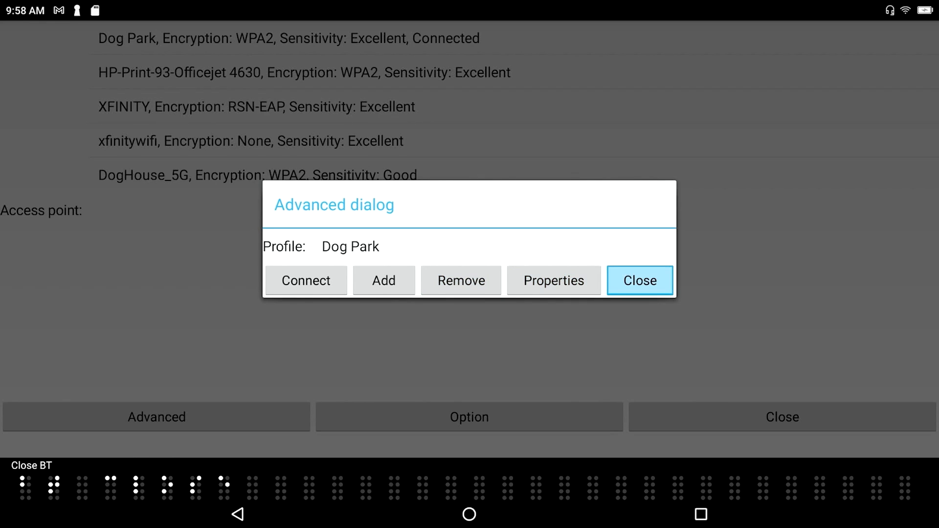
{"action": "left_click", "coordinate": [462, 246]}
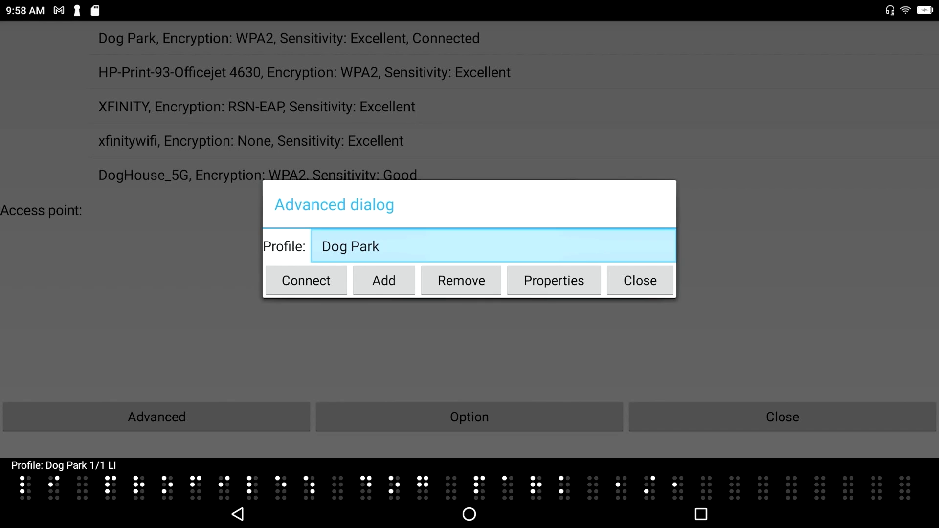
{"action": "left_click", "coordinate": [460, 279]}
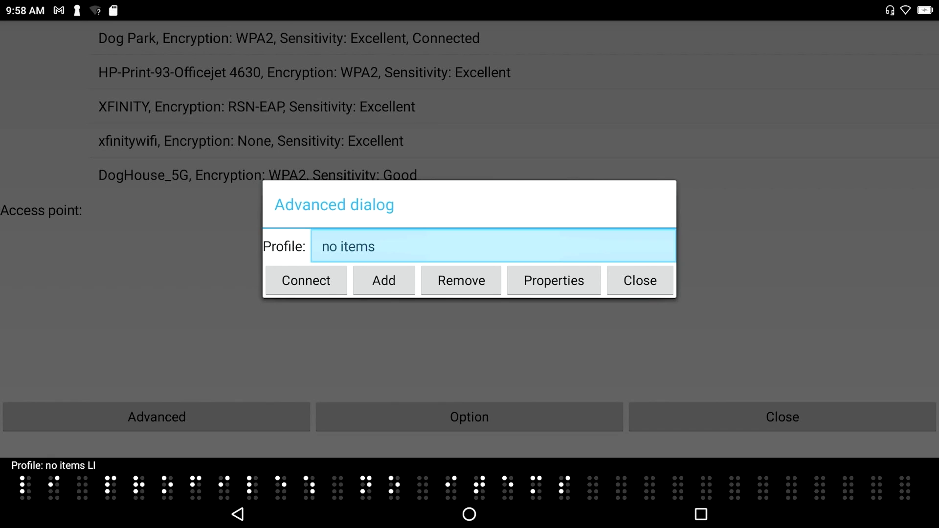
{"action": "left_click", "coordinate": [639, 280]}
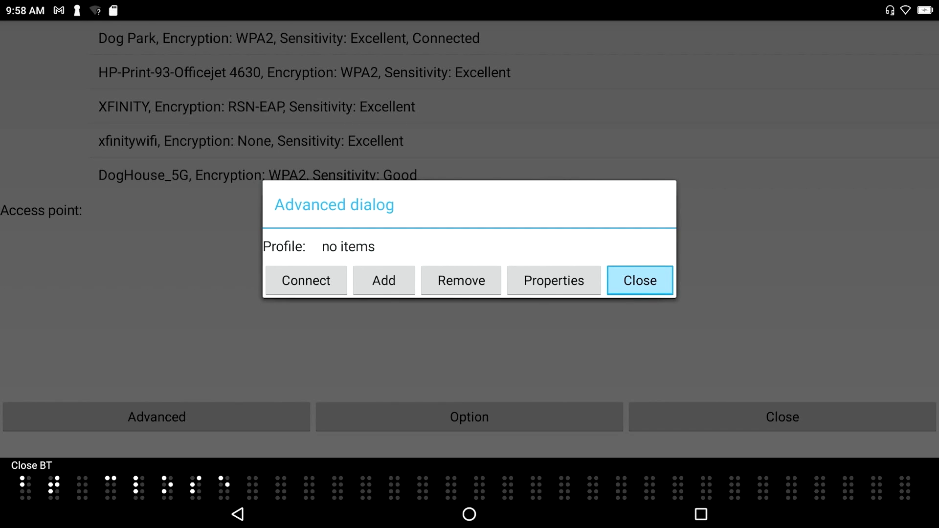
{"action": "left_click", "coordinate": [639, 280]}
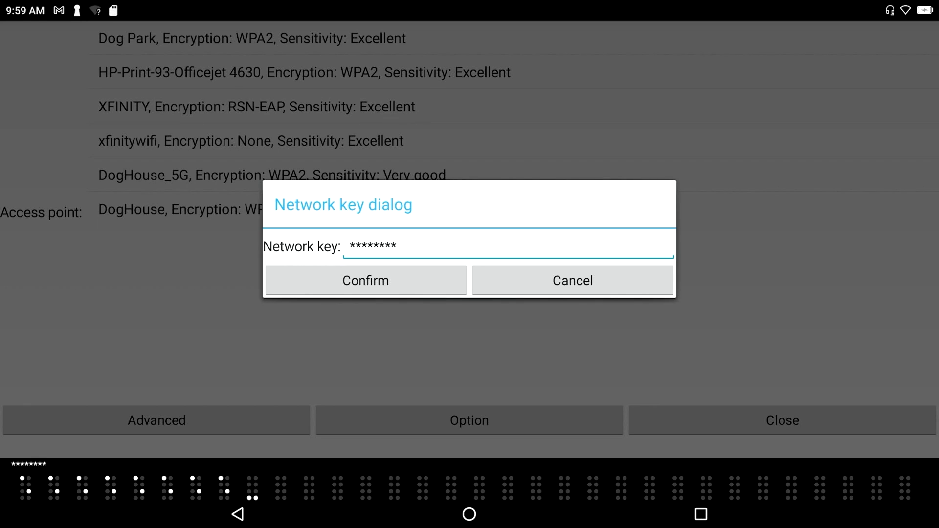
- Enter the Dog Park network key and confirm so Dog Park shows Connected in the access point list
{"action": "type", "text": "**"}
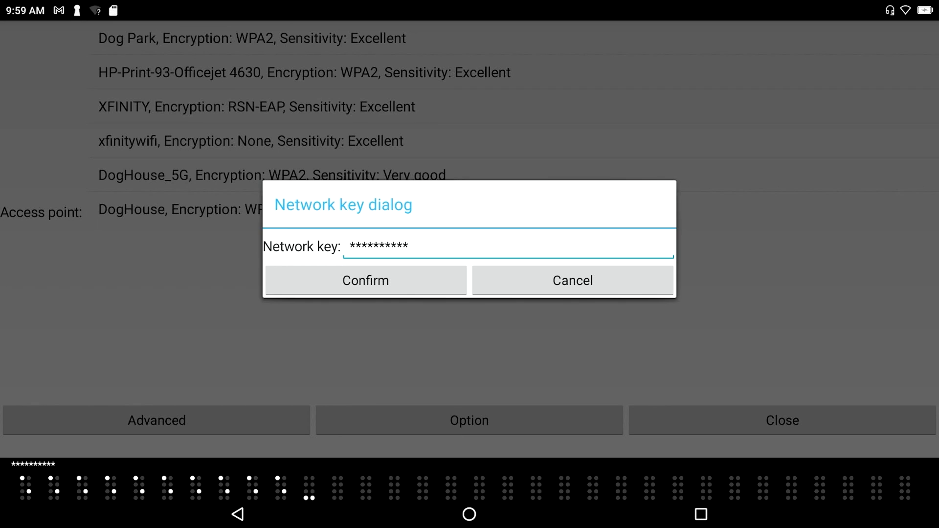
{"action": "left_click", "coordinate": [366, 280]}
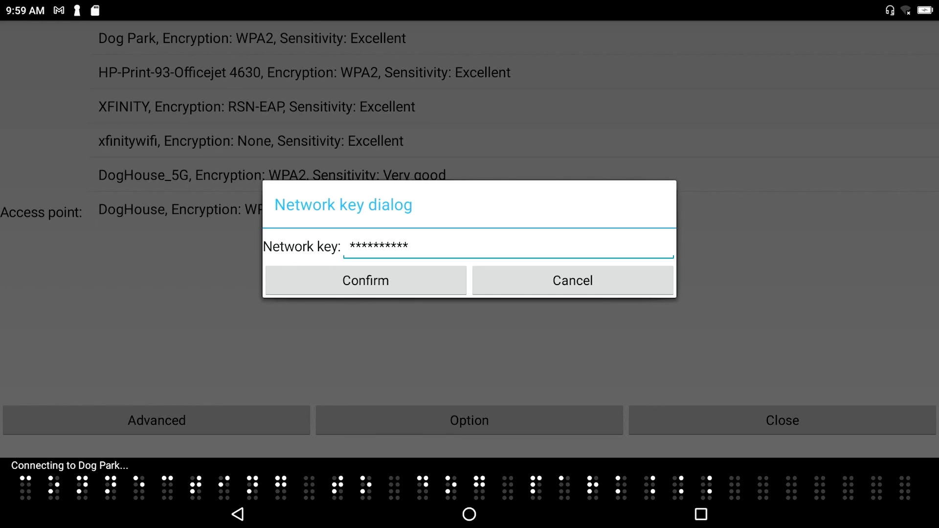
{"action": "left_click", "coordinate": [365, 280]}
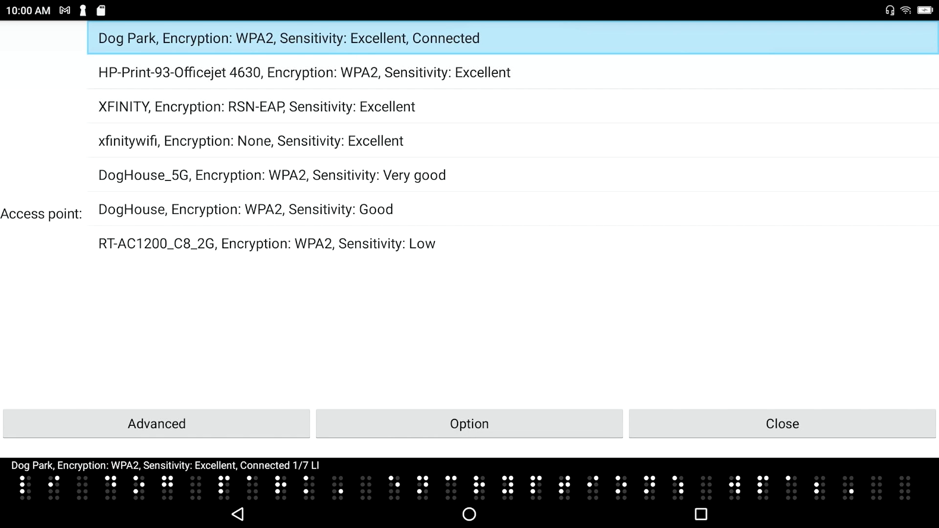
{"action": "left_click", "coordinate": [153, 424]}
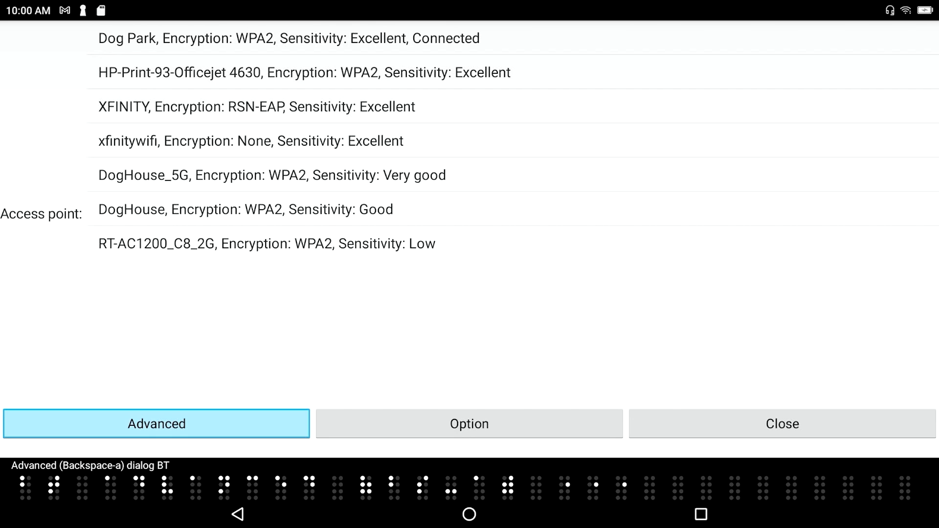
- Reopen the Advanced dialog listing the saved Dog Park profile and move through Connect, Add, Remove to Properties
{"action": "left_click", "coordinate": [156, 424]}
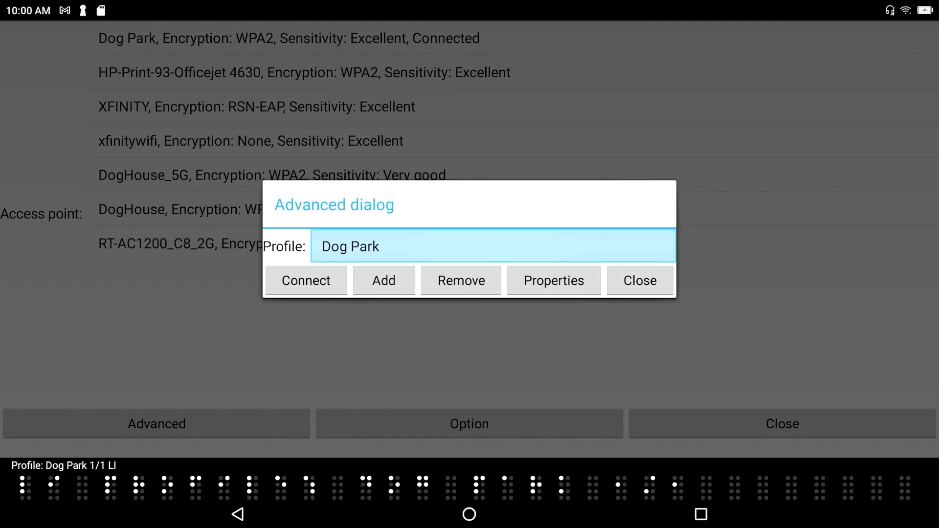
{"action": "left_click", "coordinate": [305, 280]}
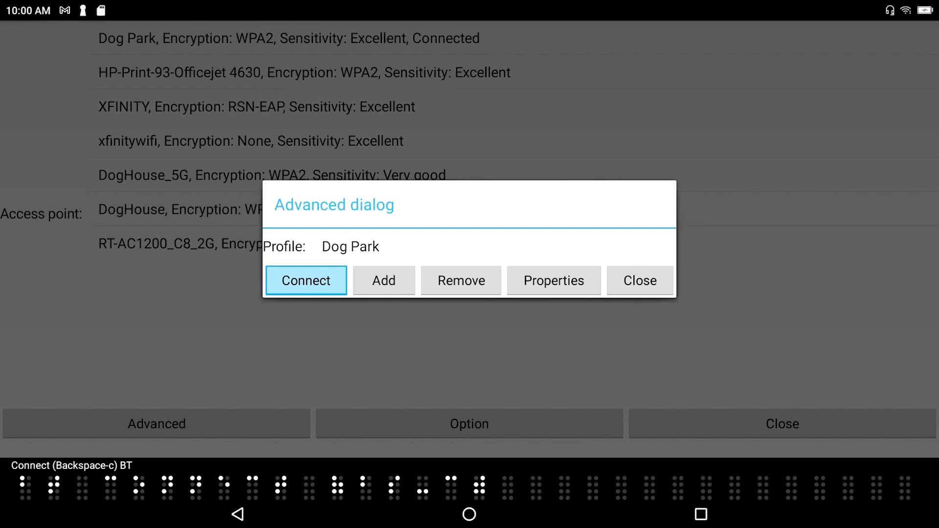
{"action": "left_click", "coordinate": [383, 280]}
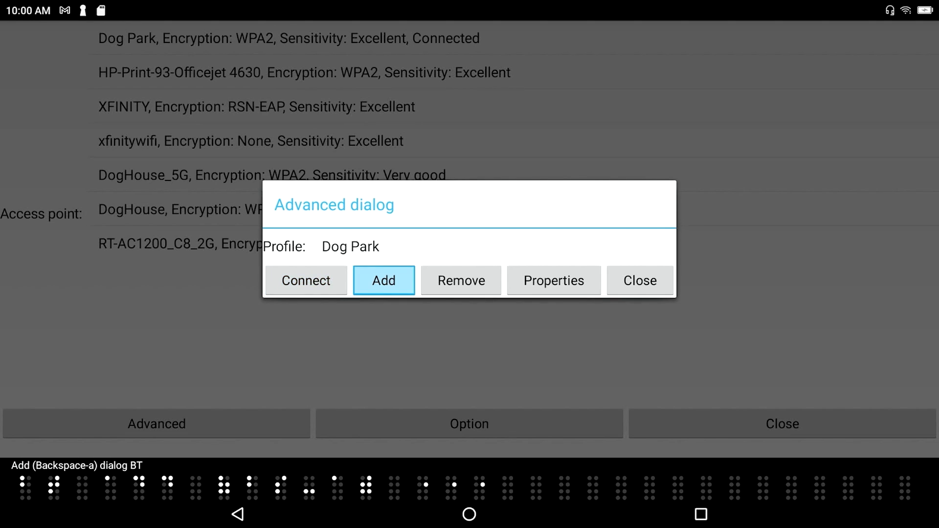
{"action": "left_click", "coordinate": [461, 280]}
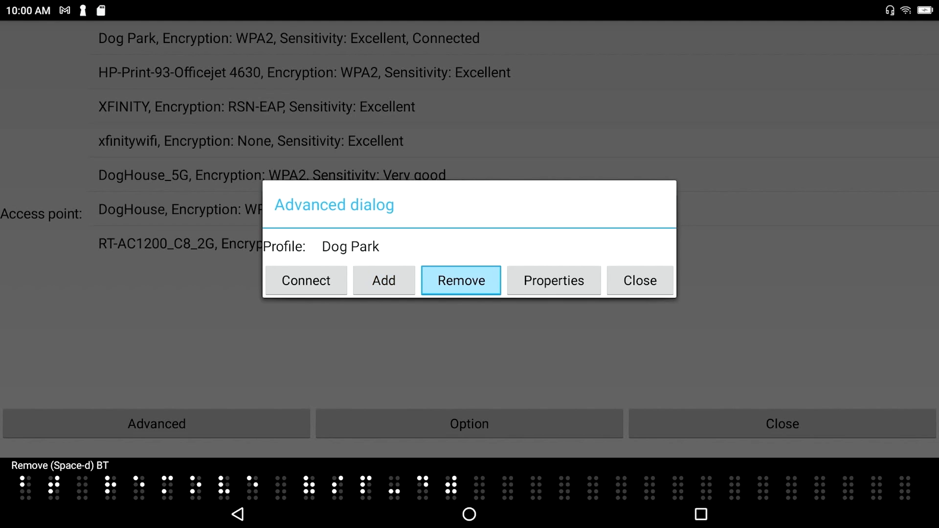
{"action": "left_click", "coordinate": [554, 279]}
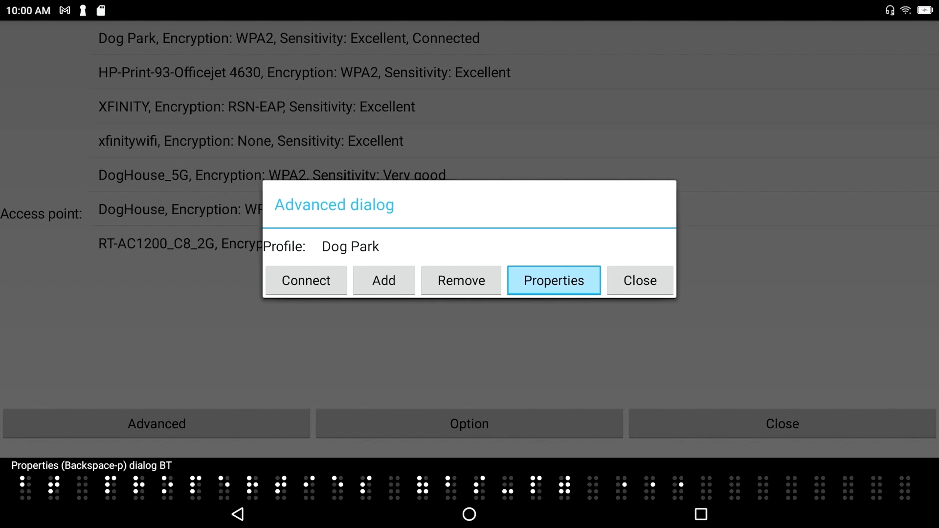
- View the Dog Park profile properties: network name and WPA/WPA2-Personal security
{"action": "left_click", "coordinate": [553, 280]}
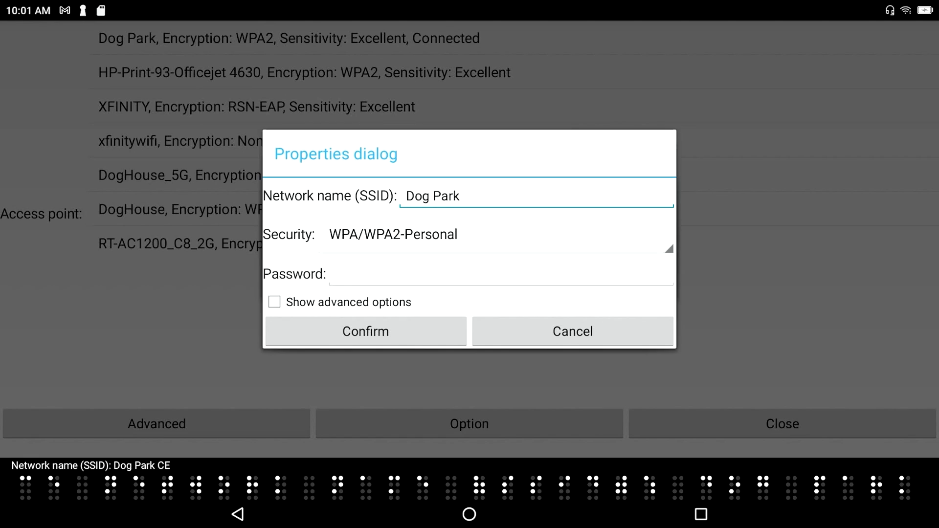
{"action": "left_click", "coordinate": [494, 235]}
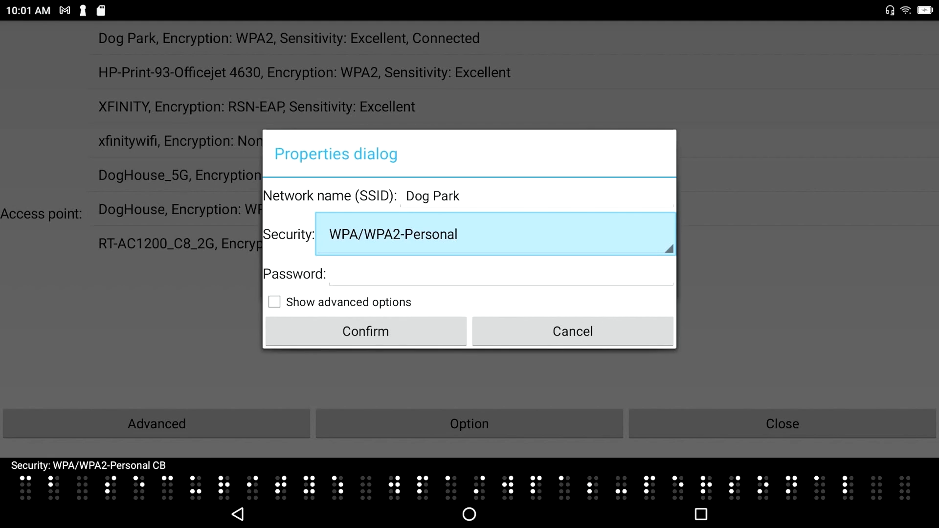
{"action": "left_click", "coordinate": [493, 234]}
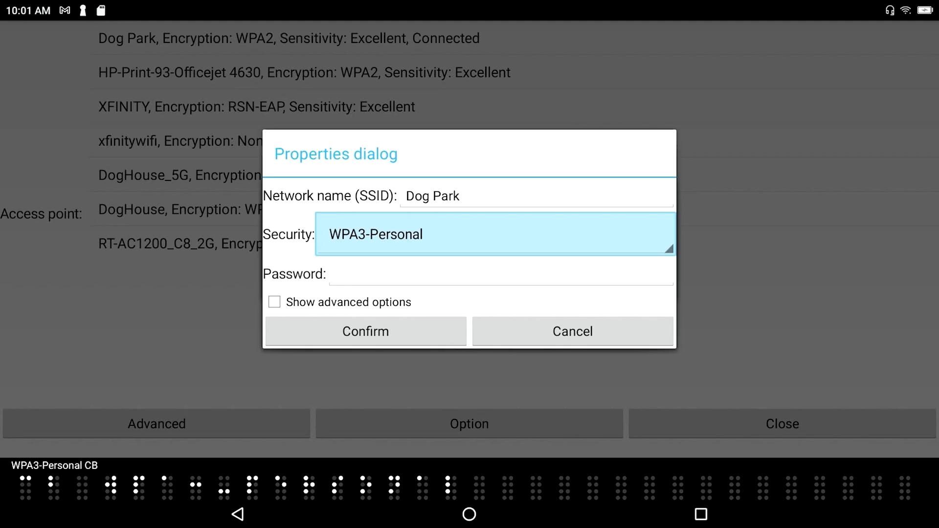
{"action": "left_click", "coordinate": [493, 233]}
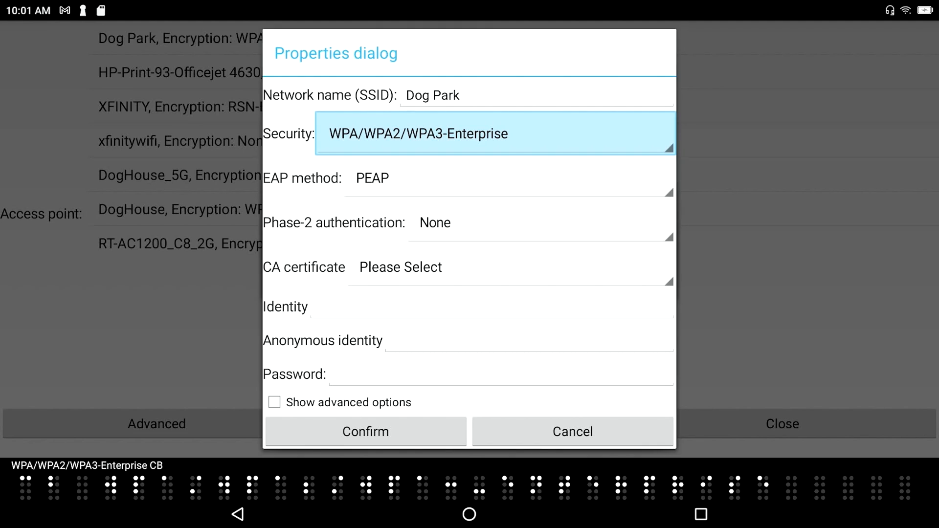
{"action": "left_click", "coordinate": [494, 134]}
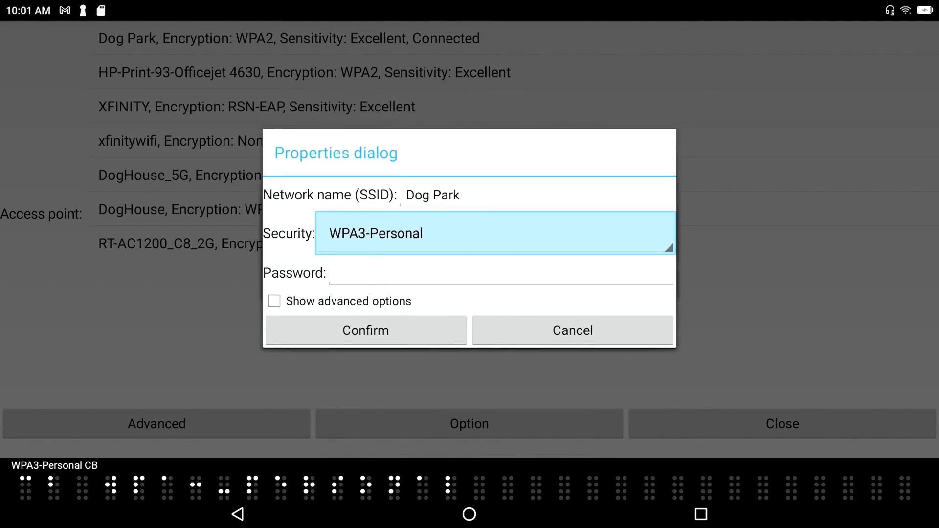
{"action": "left_click", "coordinate": [492, 233]}
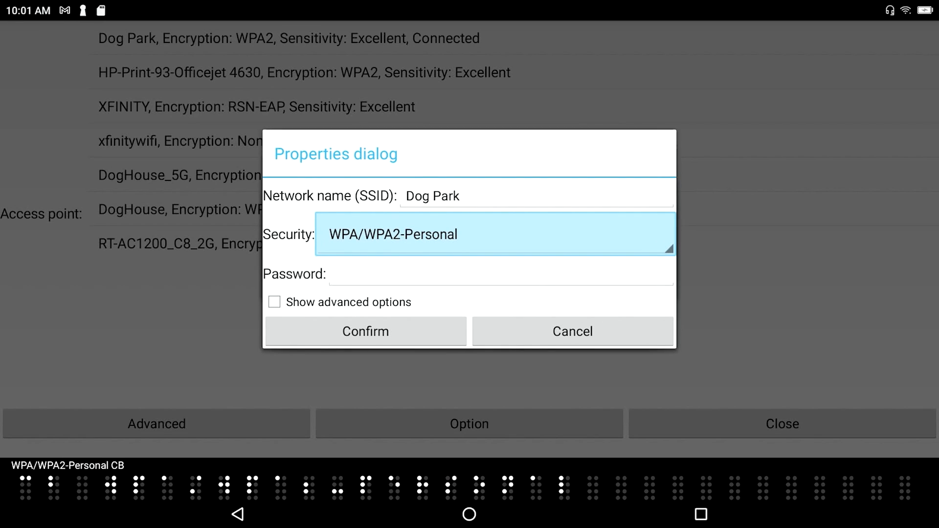
{"action": "left_click", "coordinate": [499, 274]}
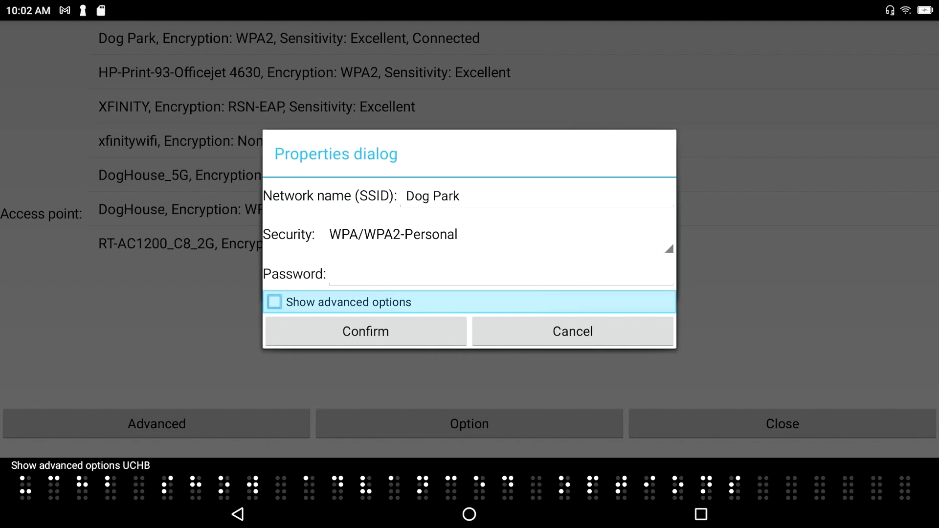
- Show advanced options (automatic metered detection, no proxy, DHCP, randomized MAC, not hidden) and confirm the profile
{"action": "left_click", "coordinate": [274, 301]}
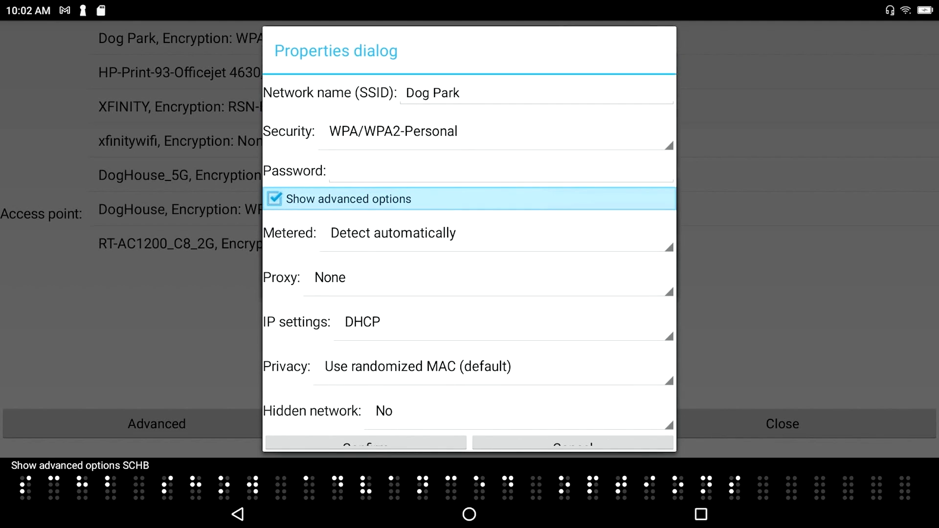
{"action": "left_click", "coordinate": [494, 233]}
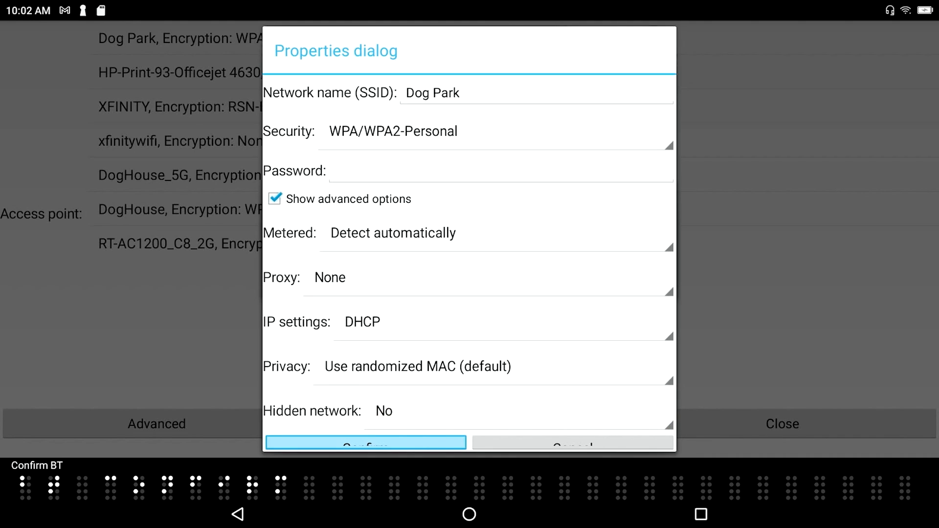
{"action": "left_click", "coordinate": [364, 443]}
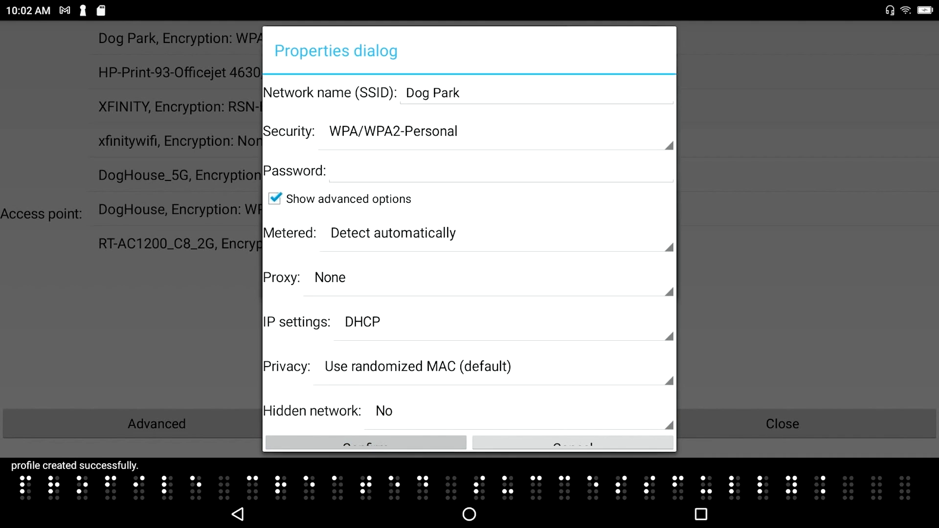
- Close the Advanced dialog and return to the access point list with Dog Park still connected
{"action": "left_click", "coordinate": [365, 445]}
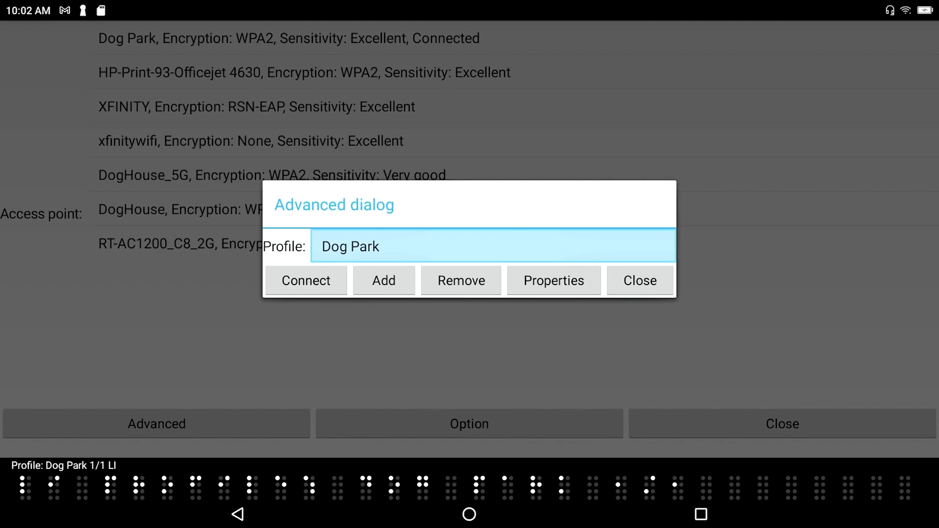
{"action": "left_click", "coordinate": [639, 280]}
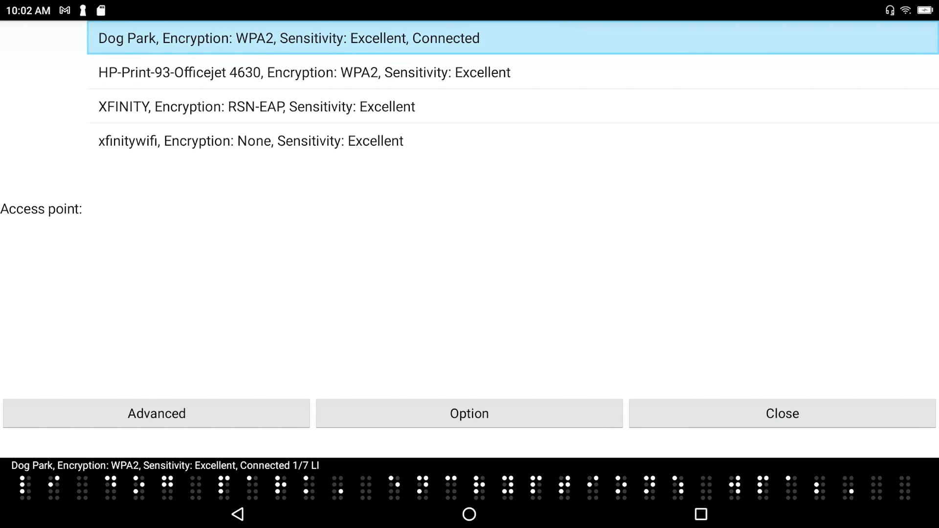